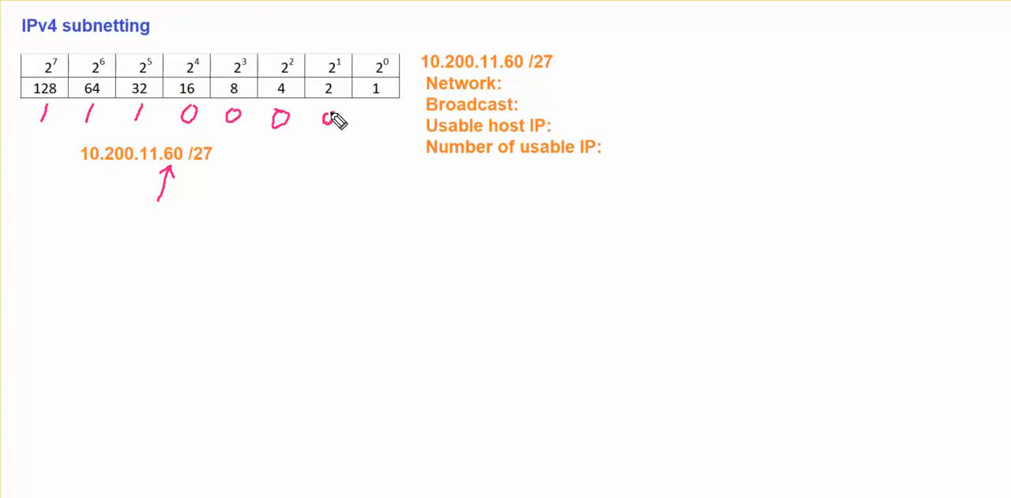
# - Finish handwriting the /27 mask's ones and zeros beneath the powers-of-two table
pyautogui.moveTo(320, 118); pyautogui.dragTo(375, 119)
pyautogui.write('10.200.11')
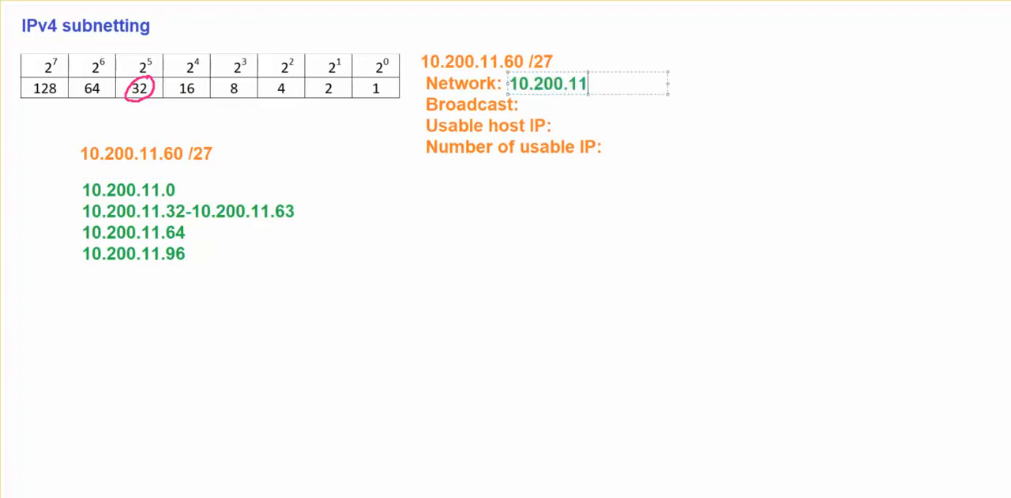
# - Finish the Network answer's .32 and enter Broadcast as 10.200.11.63
pyautogui.write('.32')
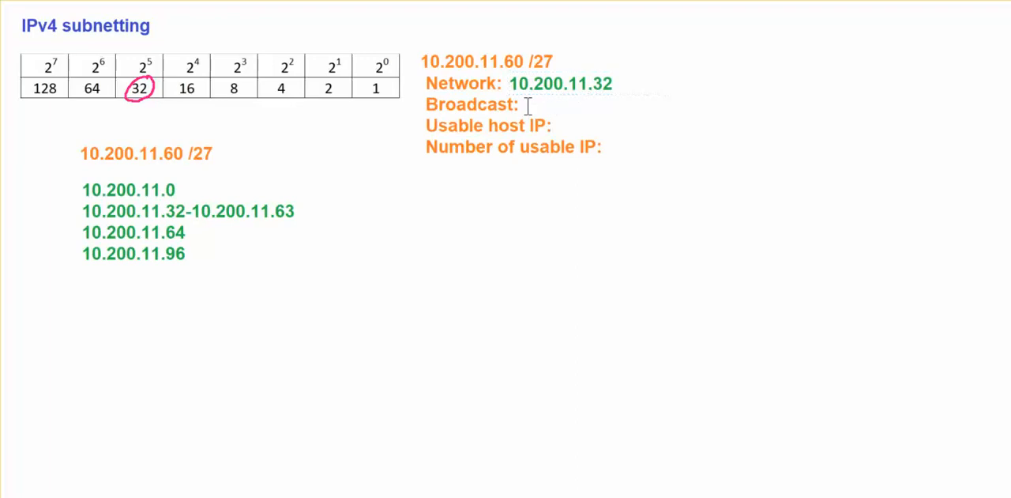
pyautogui.write('10.200.11.6')
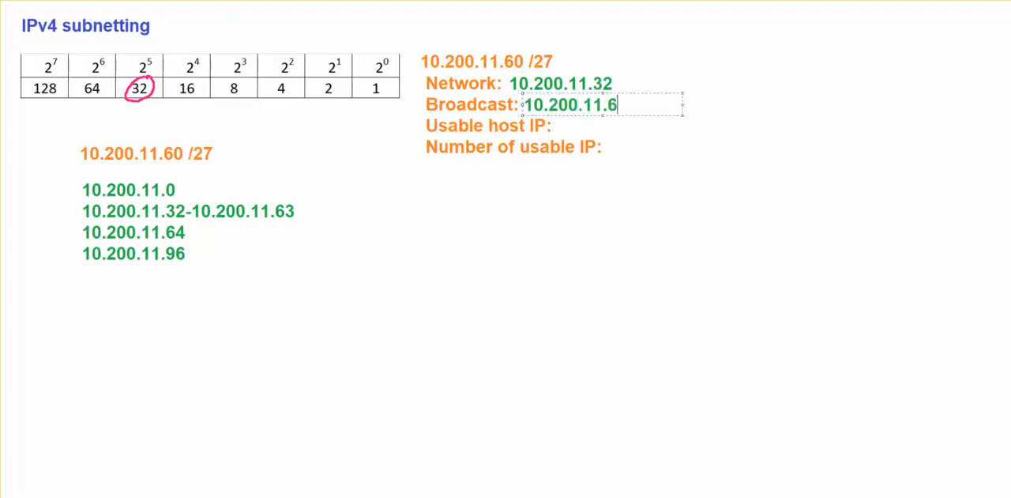
pyautogui.write('3')
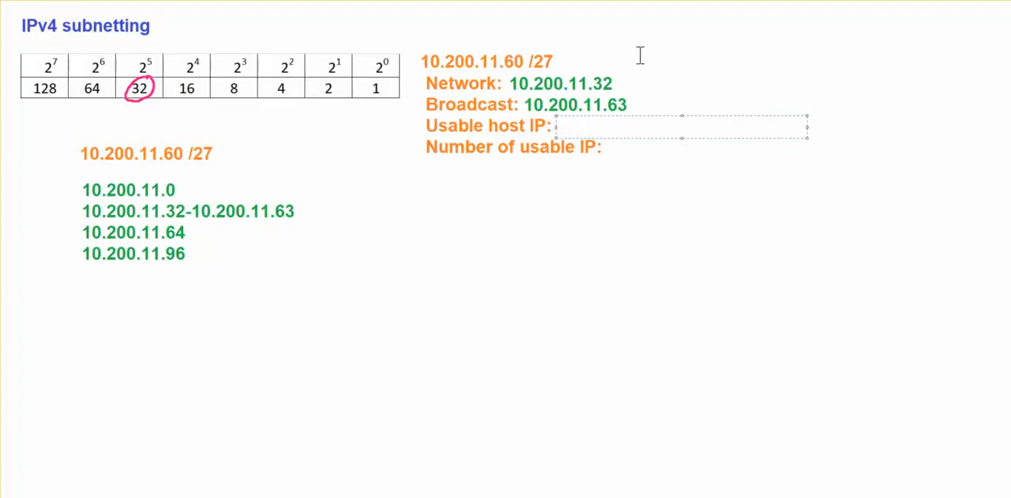
# - Enter 10.200.11.33-62 beside Usable host IP and deselect the box
pyautogui.click(561, 126)
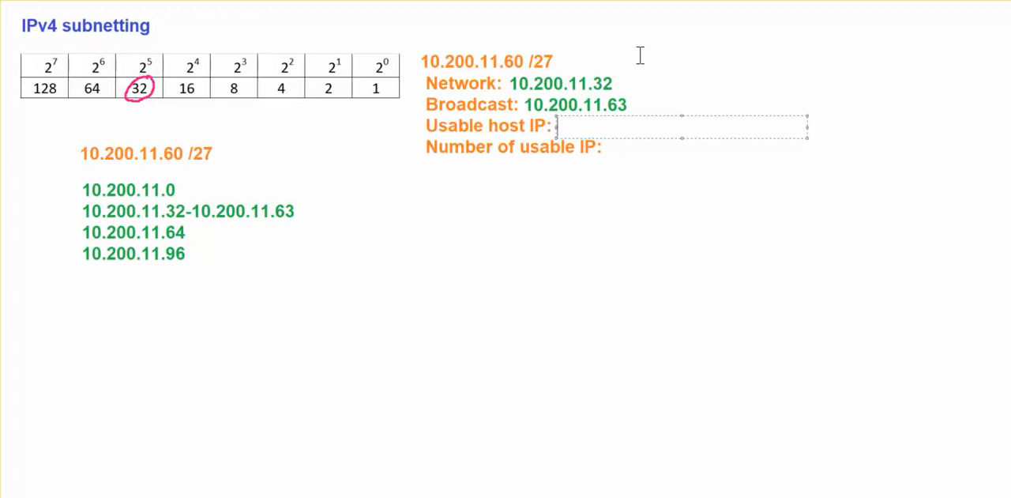
pyautogui.write('10.200.11.')
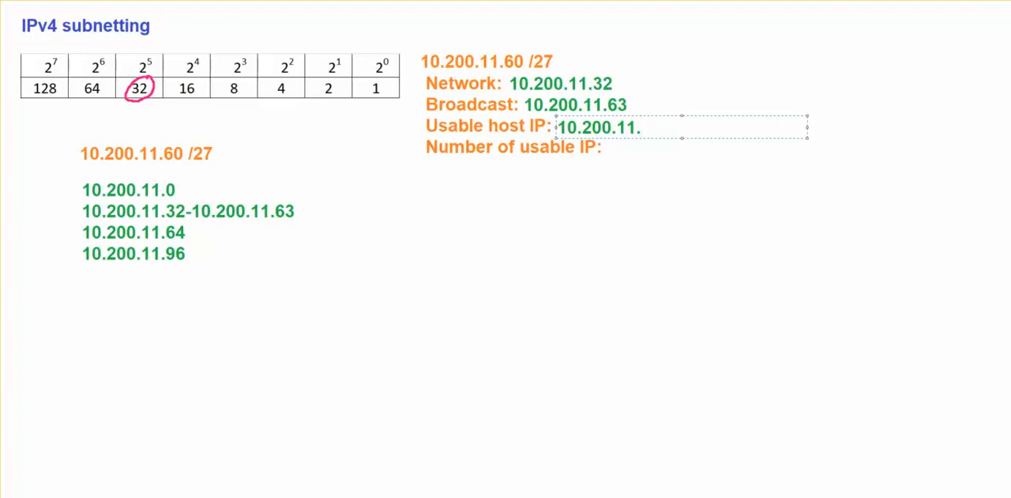
pyautogui.write('33')
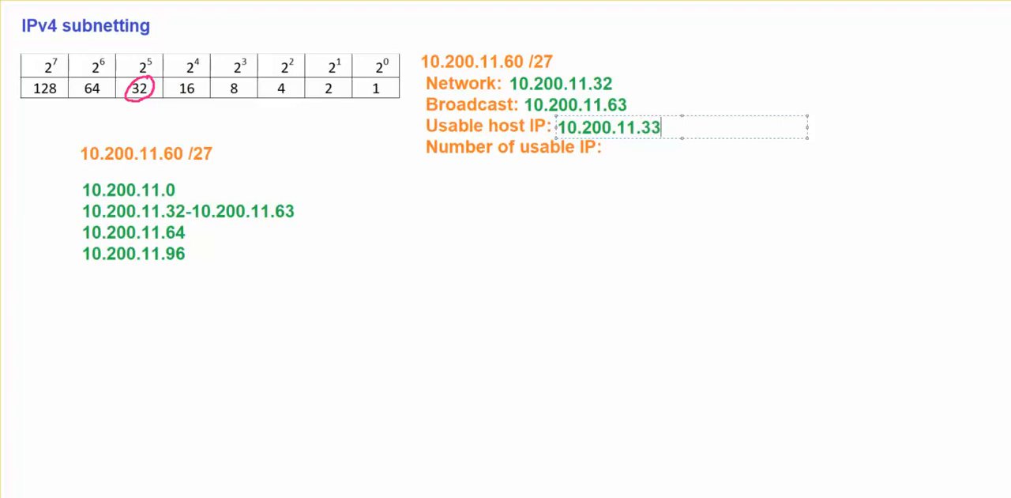
pyautogui.write('-')
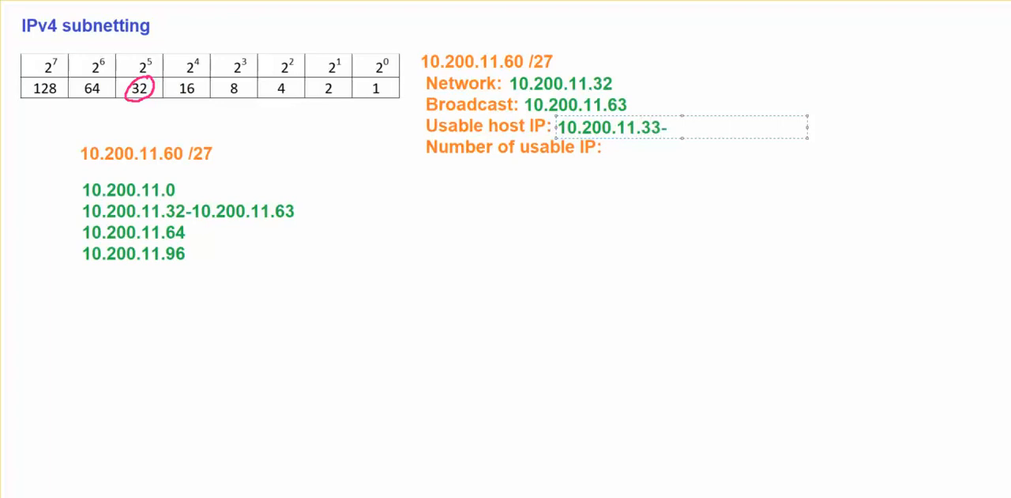
pyautogui.write('62')
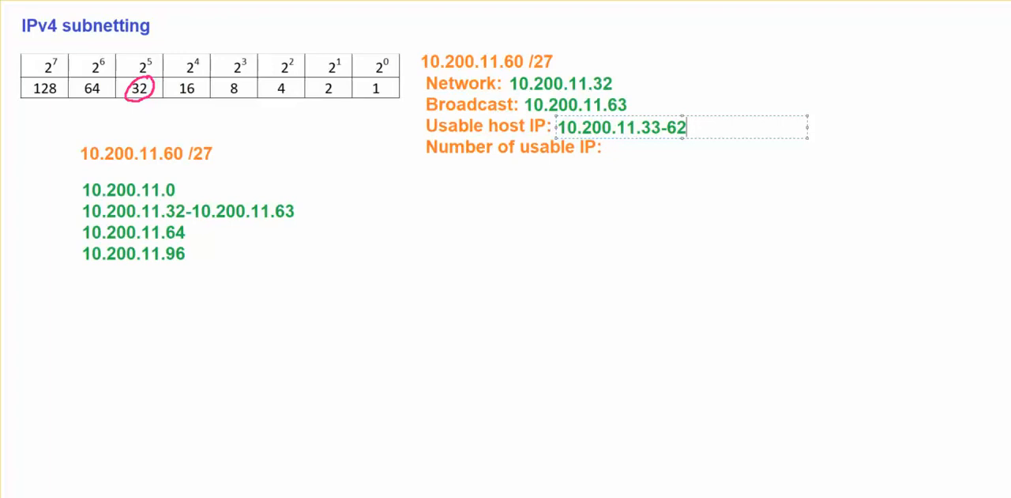
pyautogui.click(470, 163)
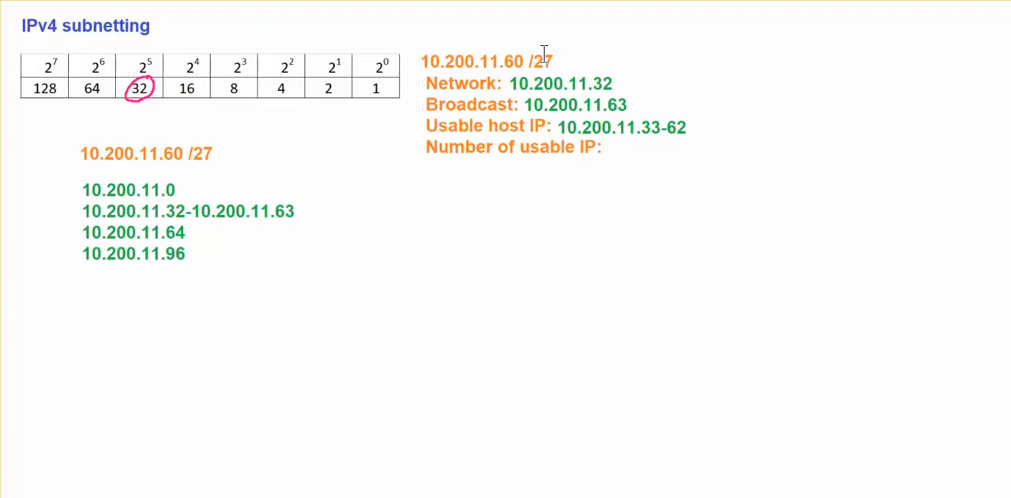
pyautogui.moveTo(616, 156)
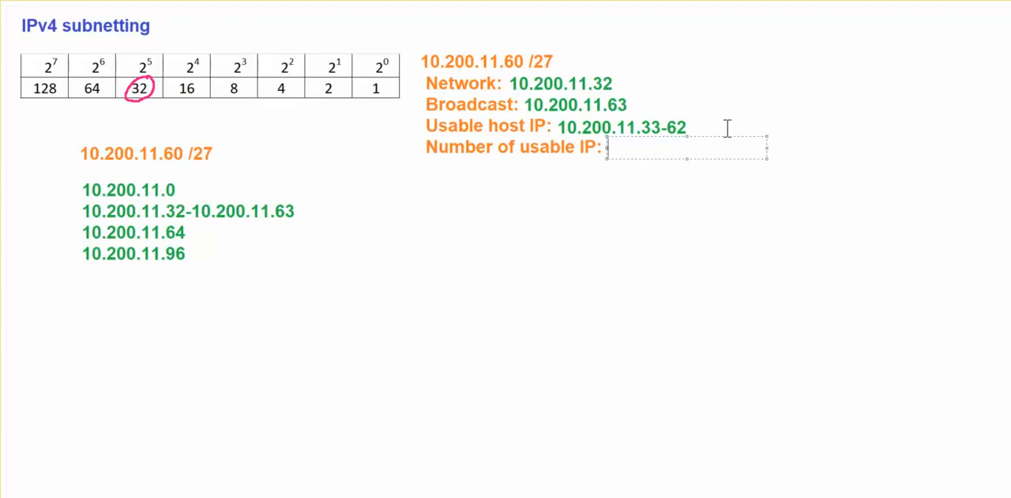
# - Write 32-27=5bits for Number of usable IP and start the next line with 2p
pyautogui.write('32')
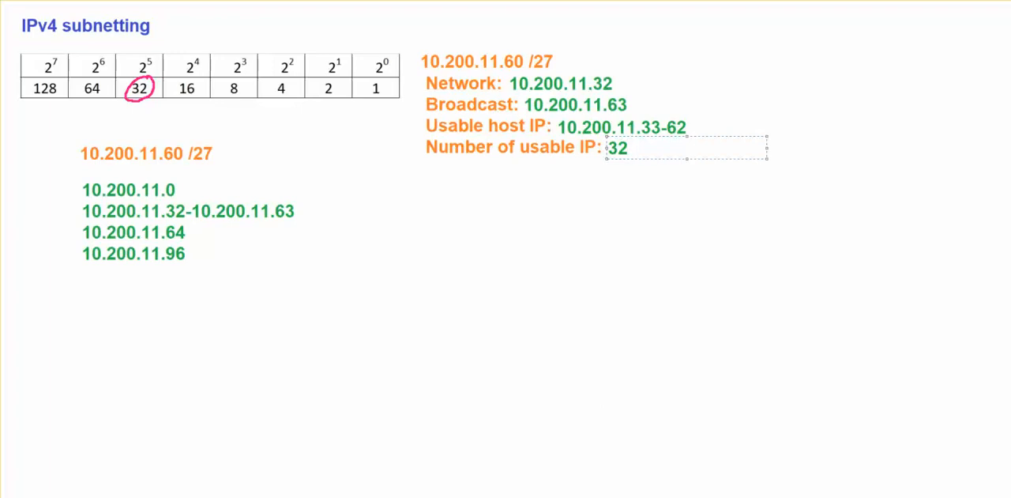
pyautogui.write('-27')
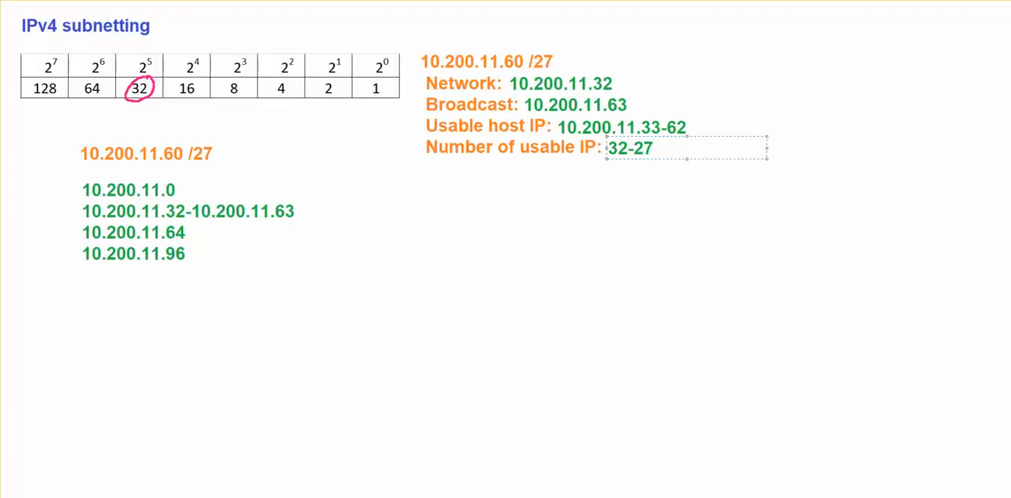
pyautogui.write('=')
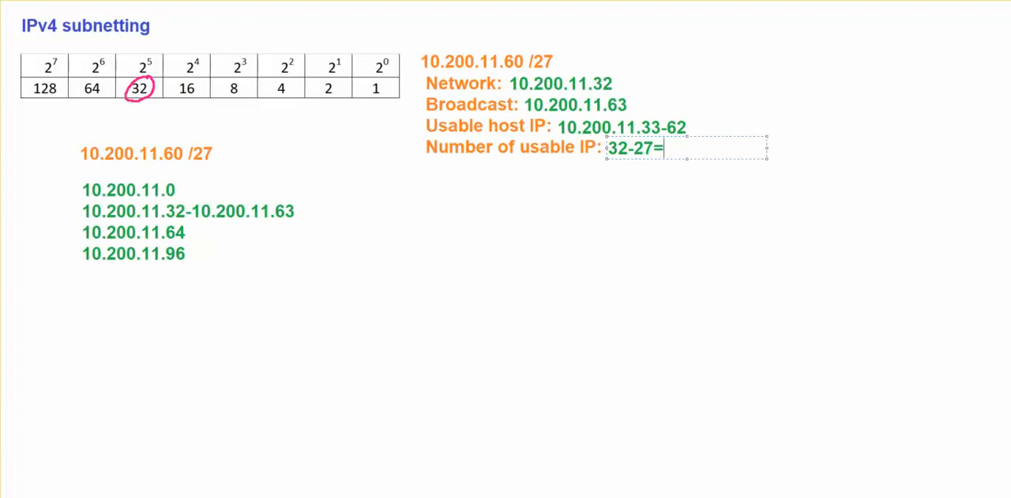
pyautogui.write('5bi')
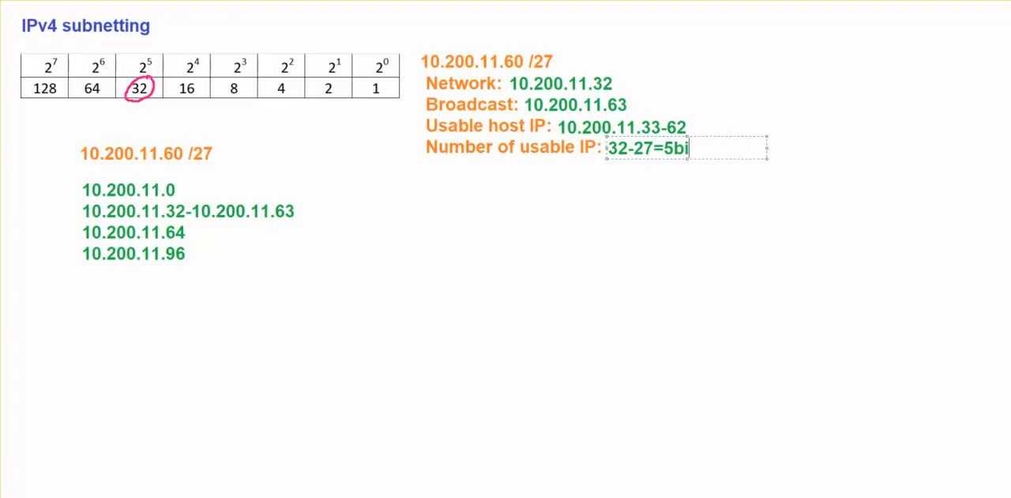
pyautogui.write('ts')
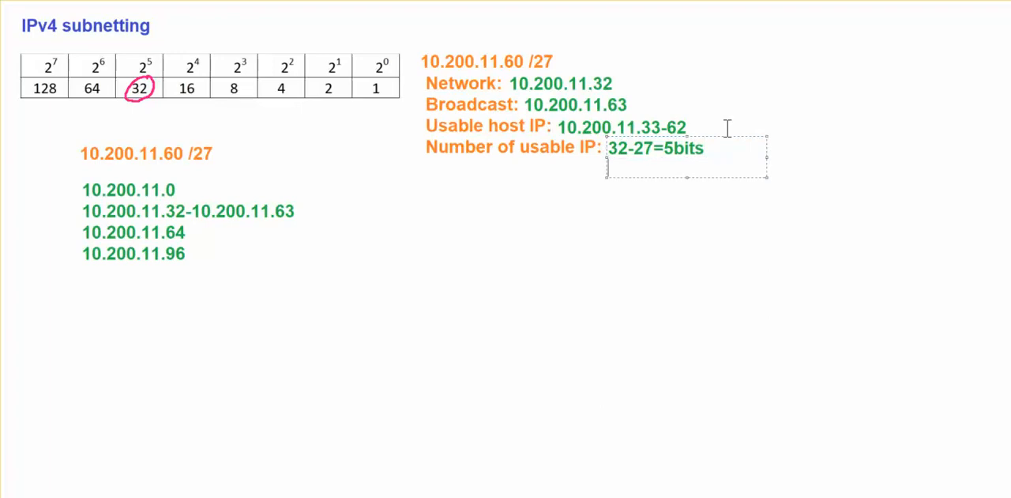
pyautogui.write('2p')
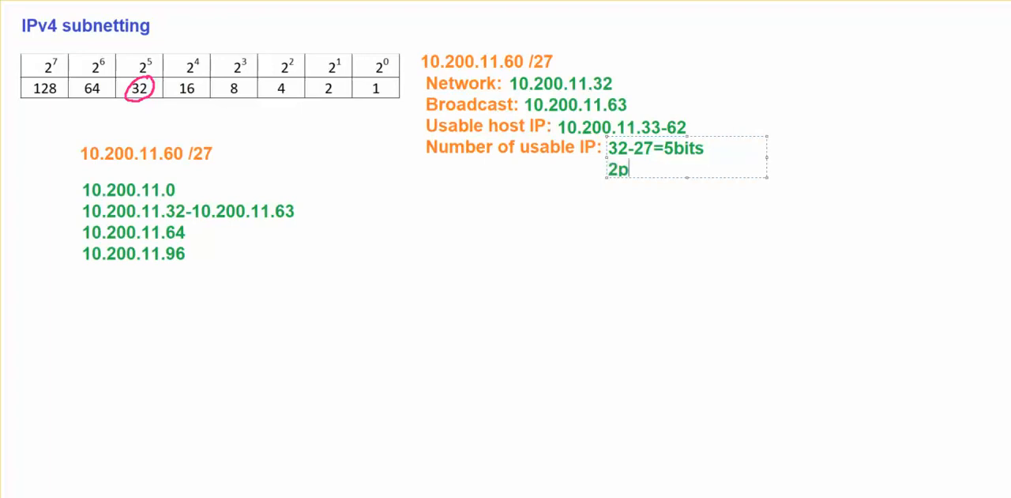
# - Continue the calculation with 2power5 -2 and a new line 32-2=
pyautogui.write('ower')
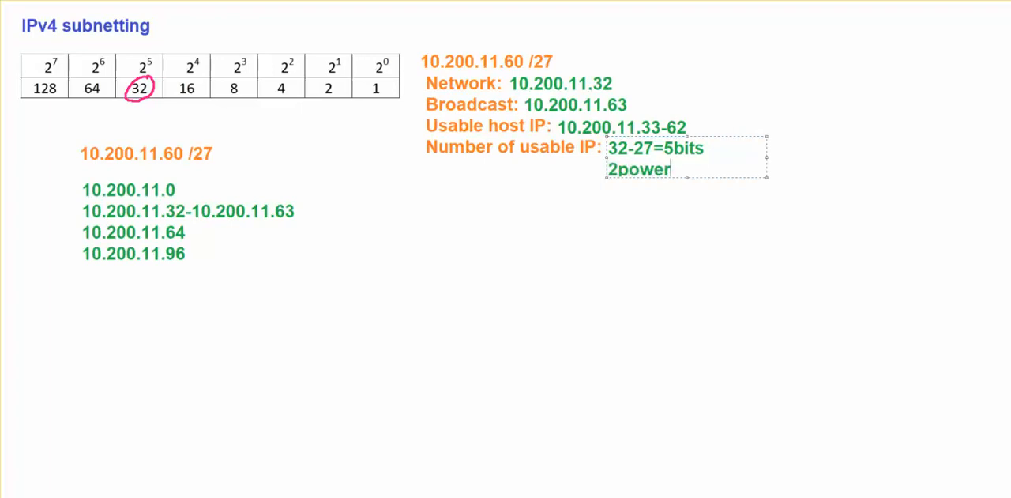
pyautogui.write('5')
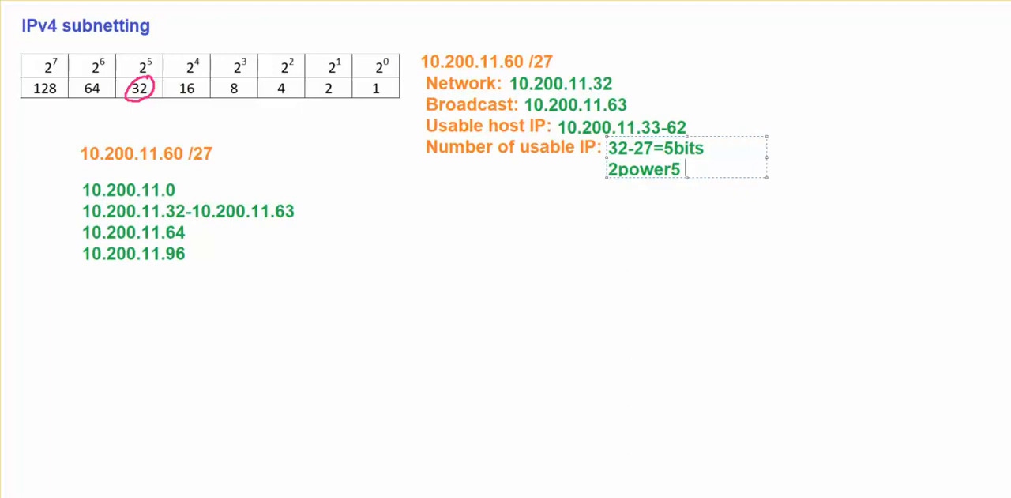
pyautogui.write('-')
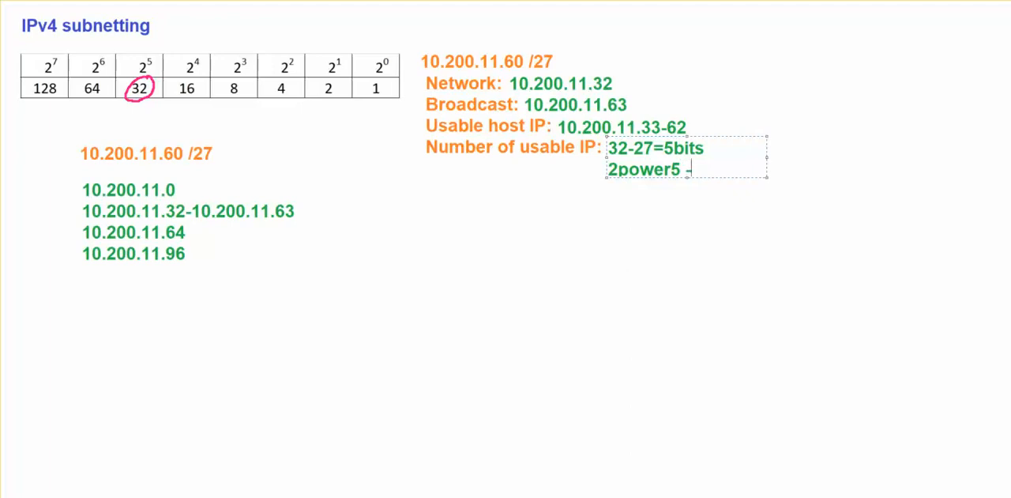
pyautogui.write('-2')
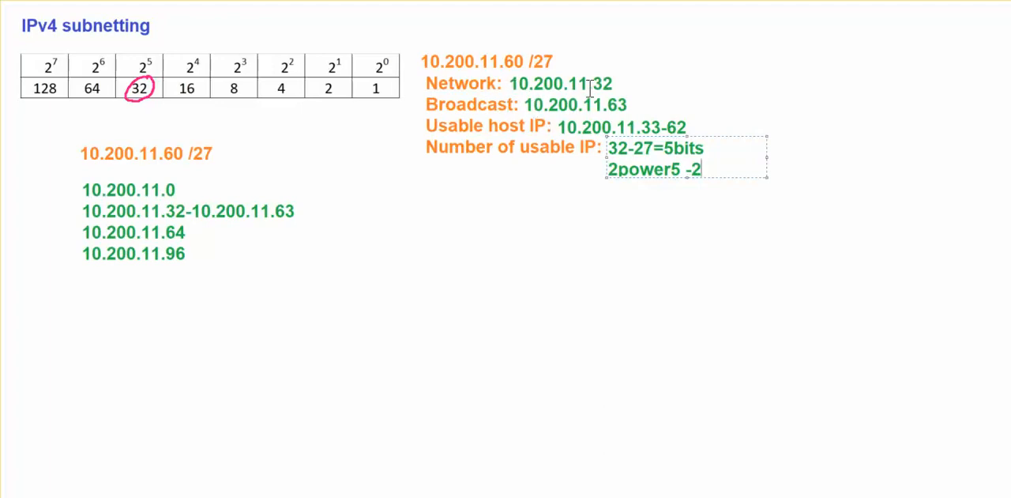
pyautogui.write('32-2=')
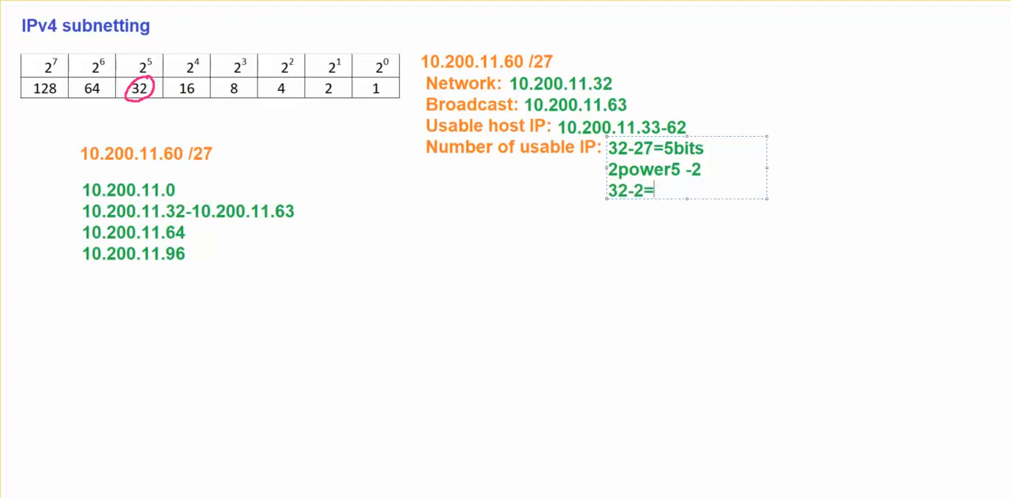
# - Complete the last line as 32-2=30 host IP
pyautogui.write('30')
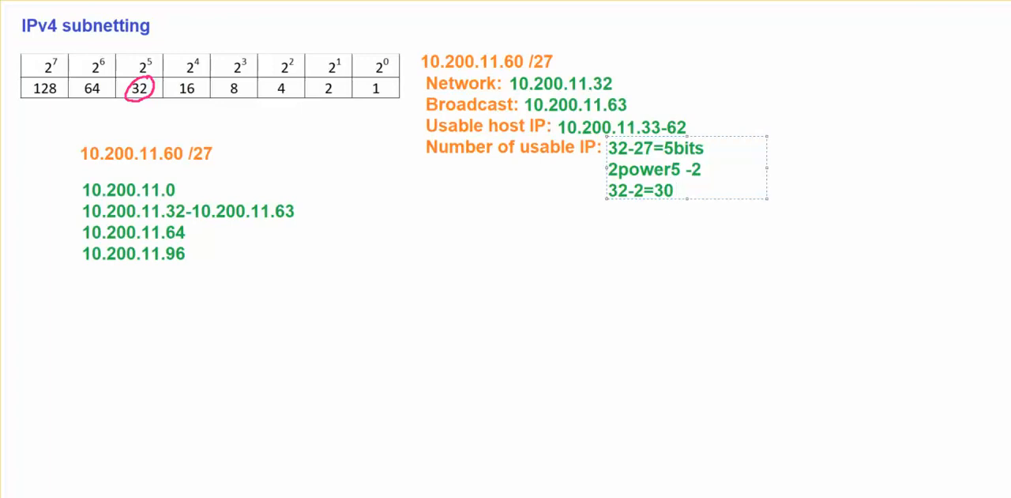
pyautogui.write('host IP')
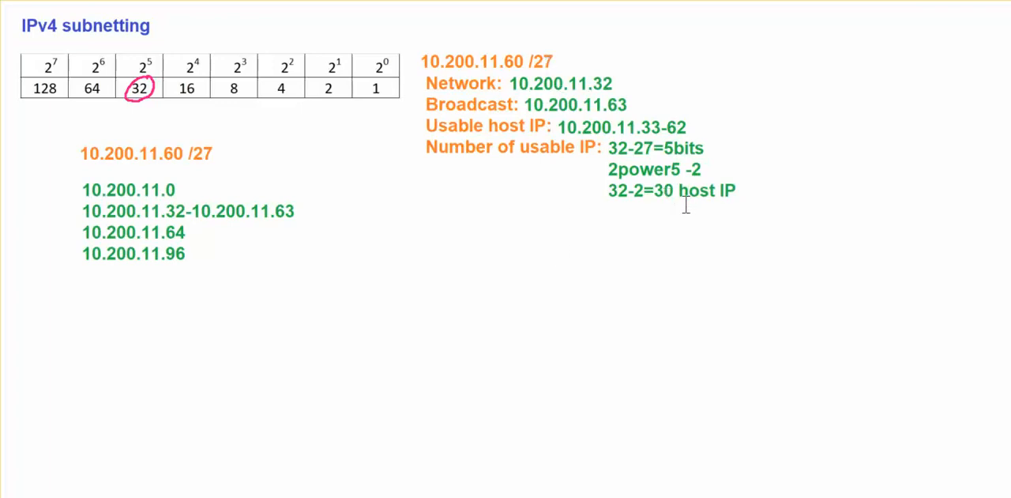
pyautogui.moveTo(677, 136)
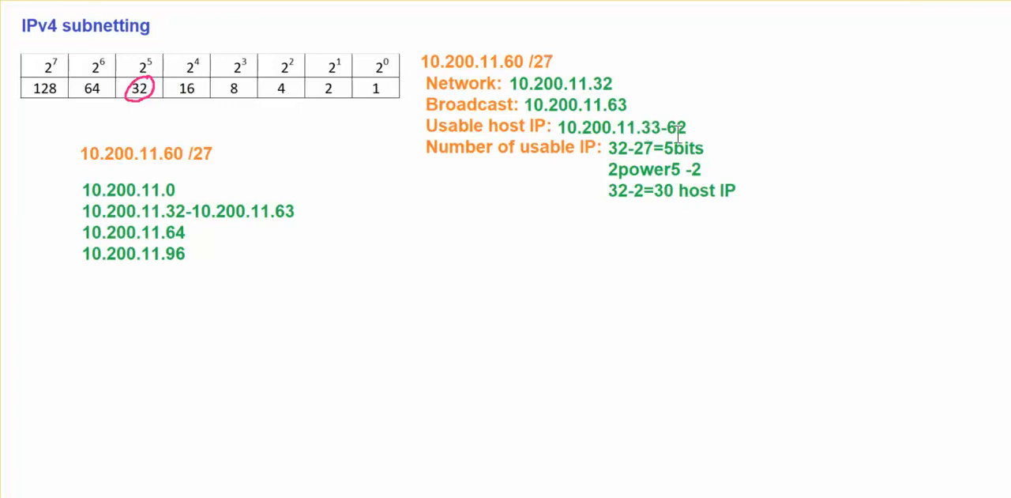